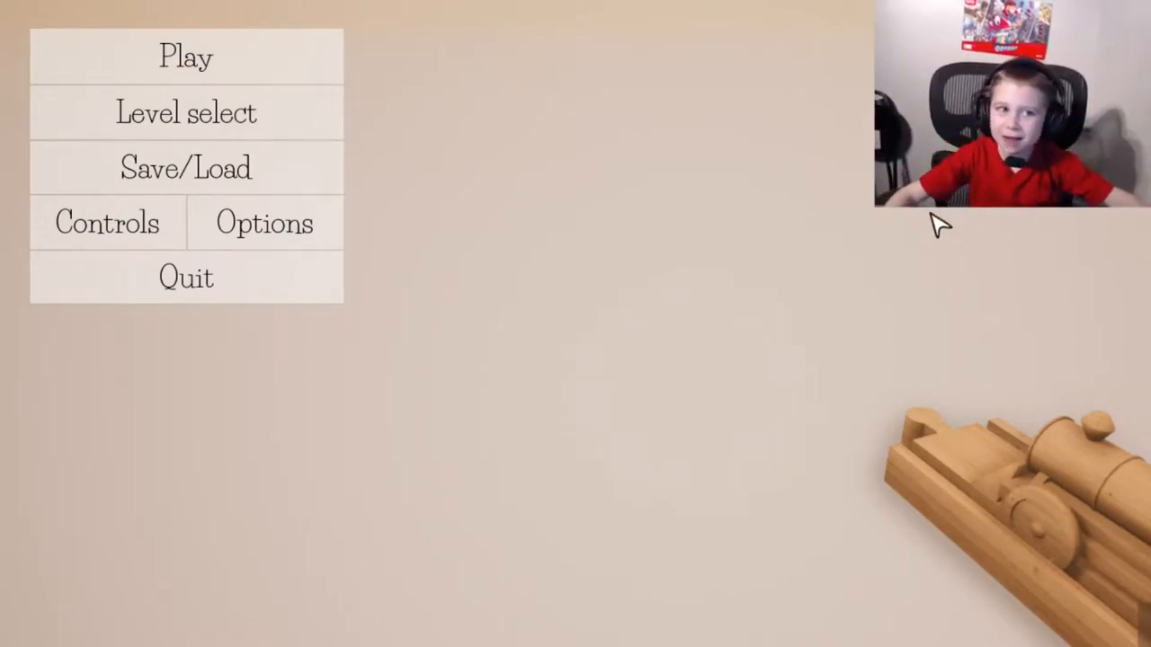
pyautogui.moveTo(41, 14)
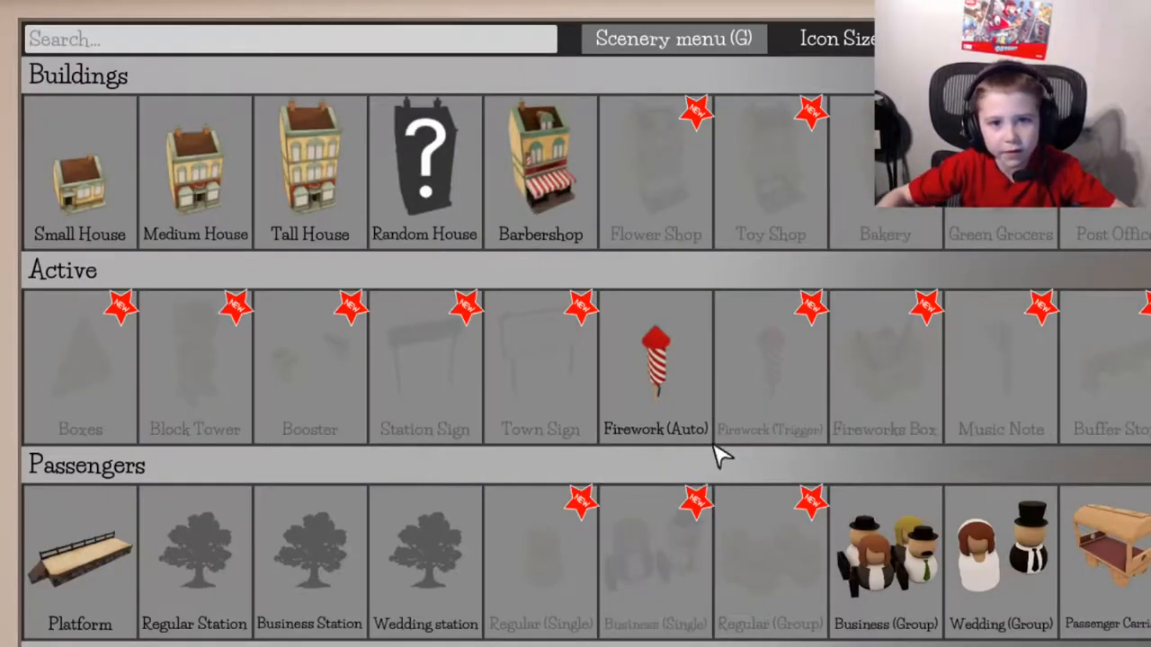
pyautogui.scroll(-3)
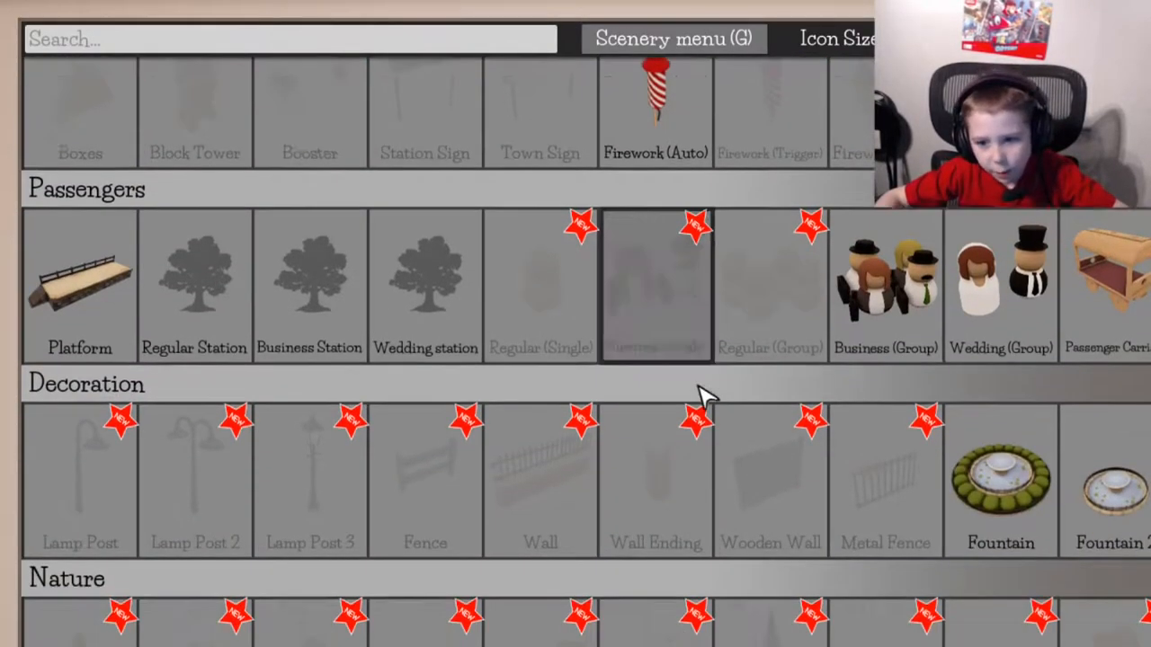
pyautogui.scroll(-3)
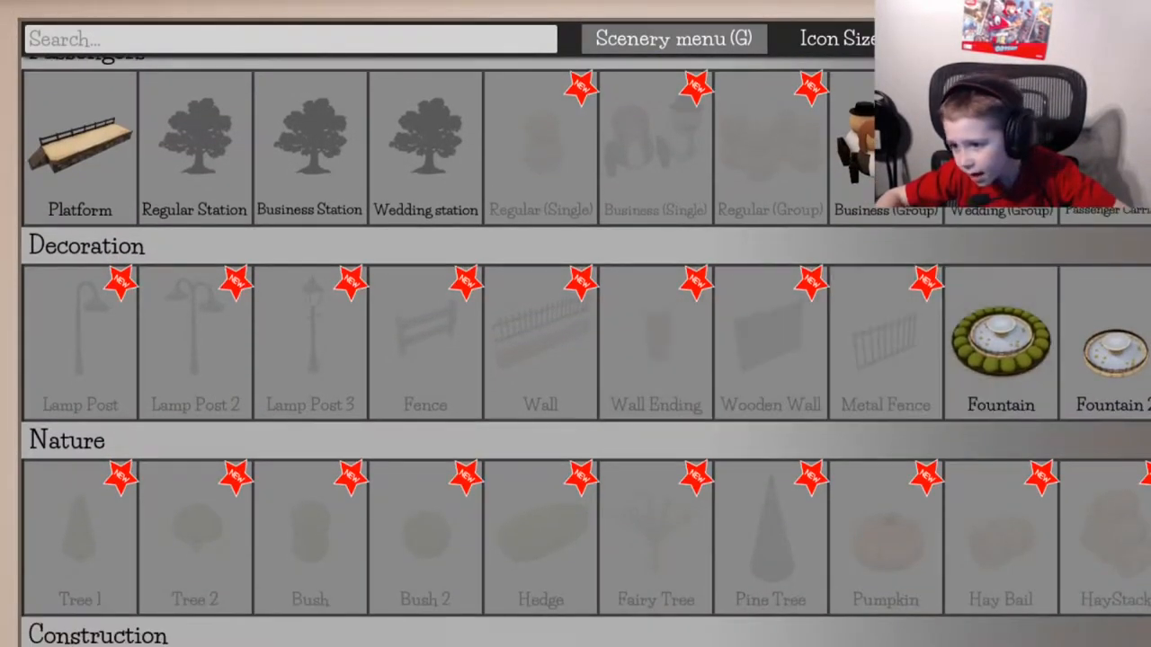
pyautogui.scroll(-3)
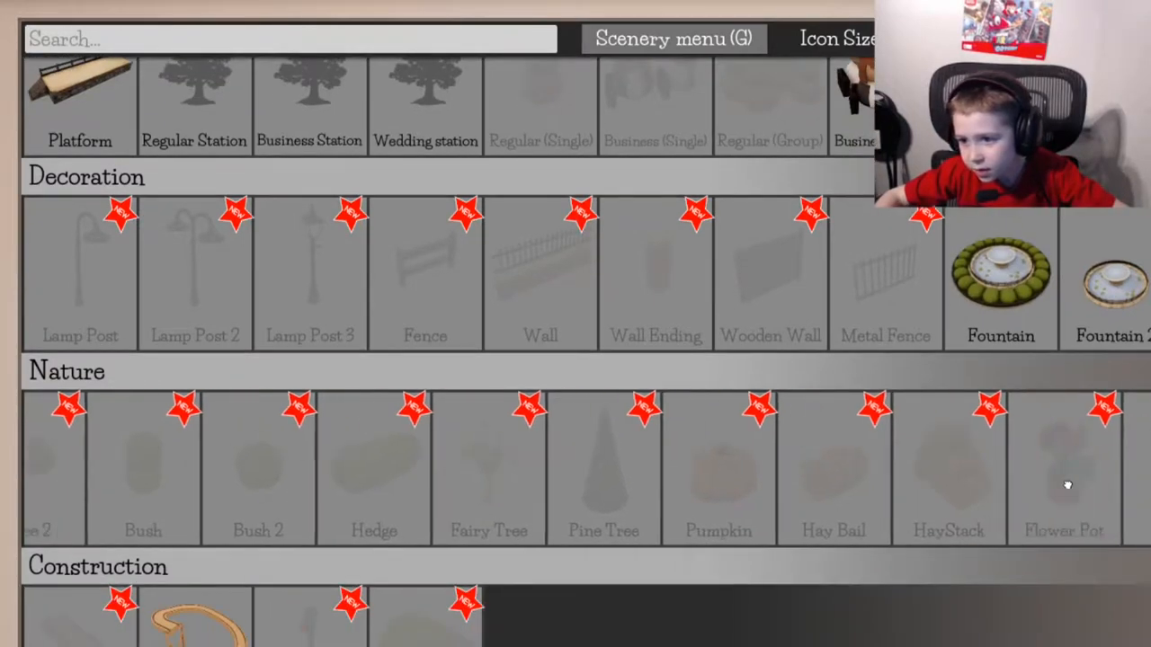
pyautogui.hscroll(3)
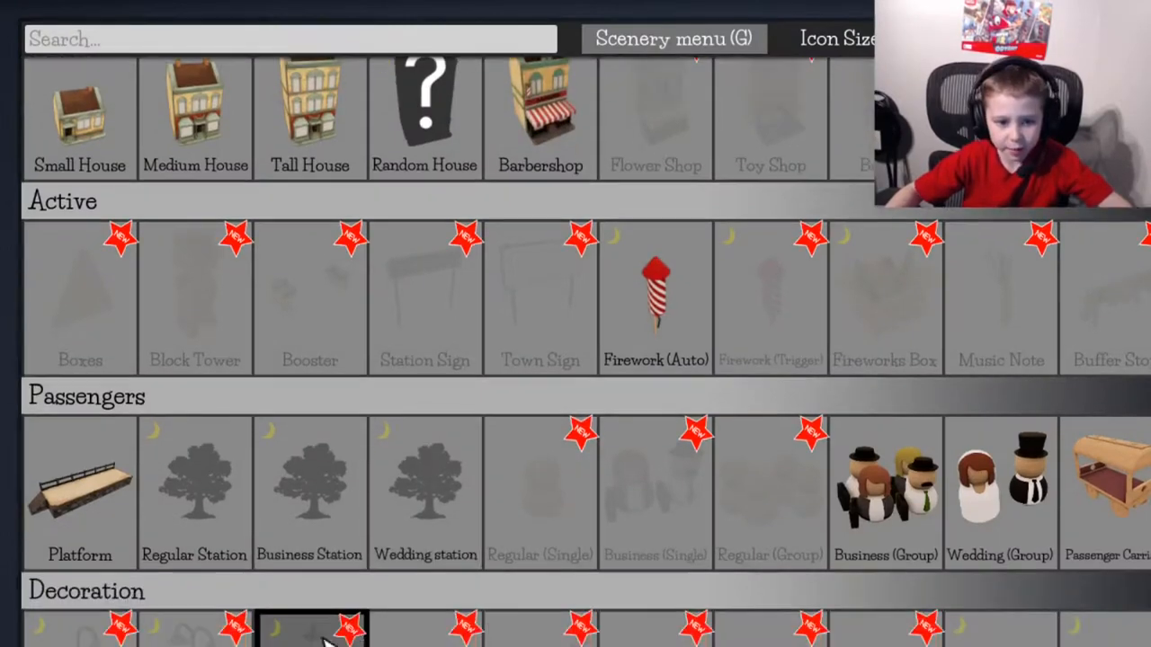
# Scroll the Scenery menu to leave the catalogue and view the snowy night layout
pyautogui.scroll(-3)
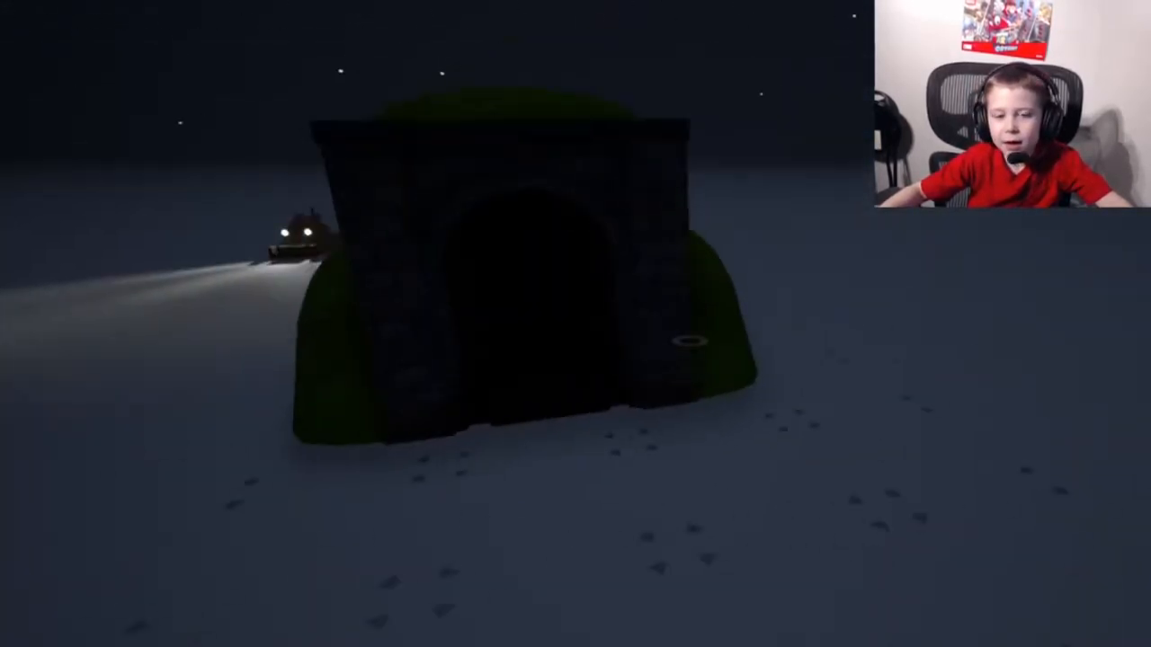
pyautogui.press('g')
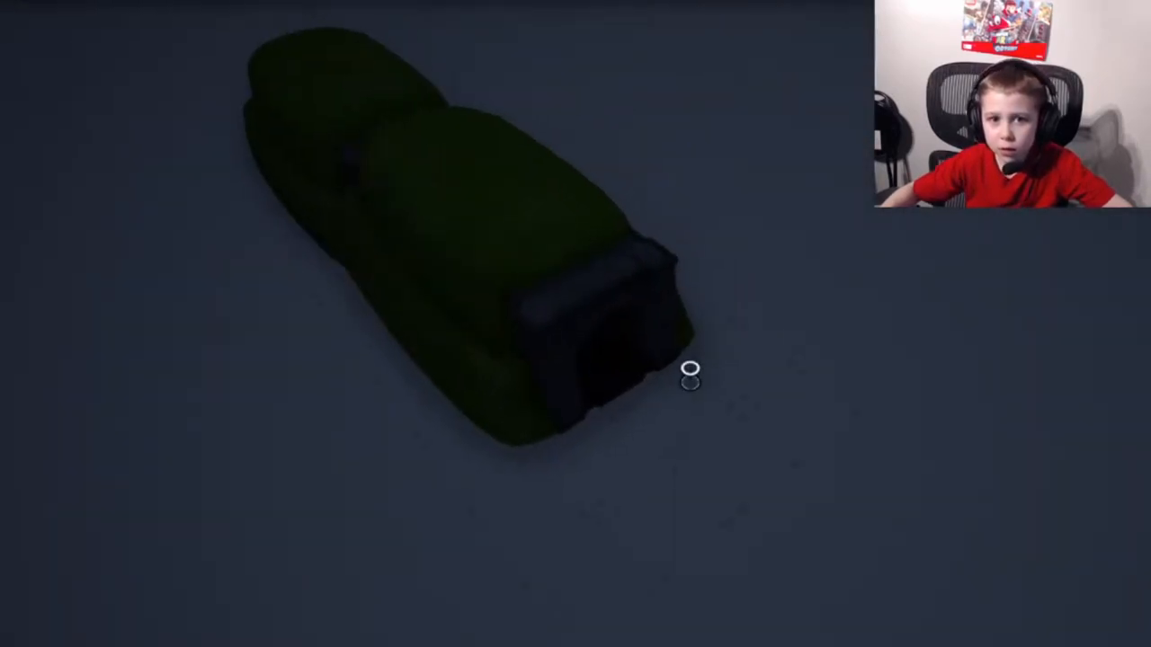
pyautogui.press('g')
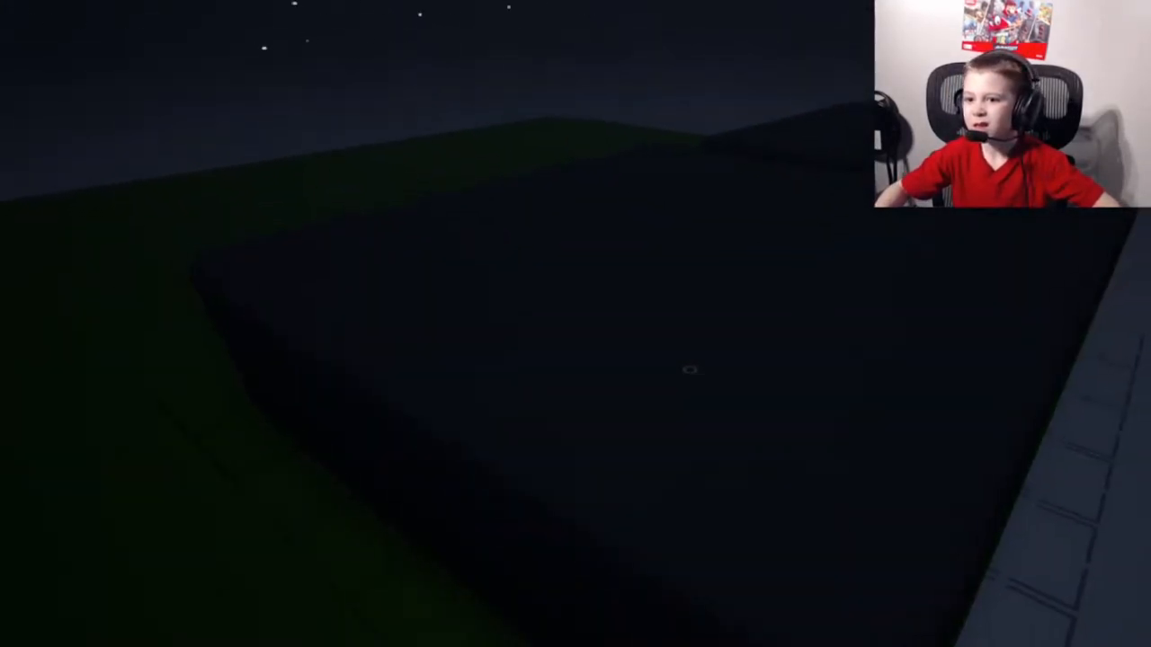
# Open the Scenery menu with G, showing nature, construction and experimental items
pyautogui.press('g')
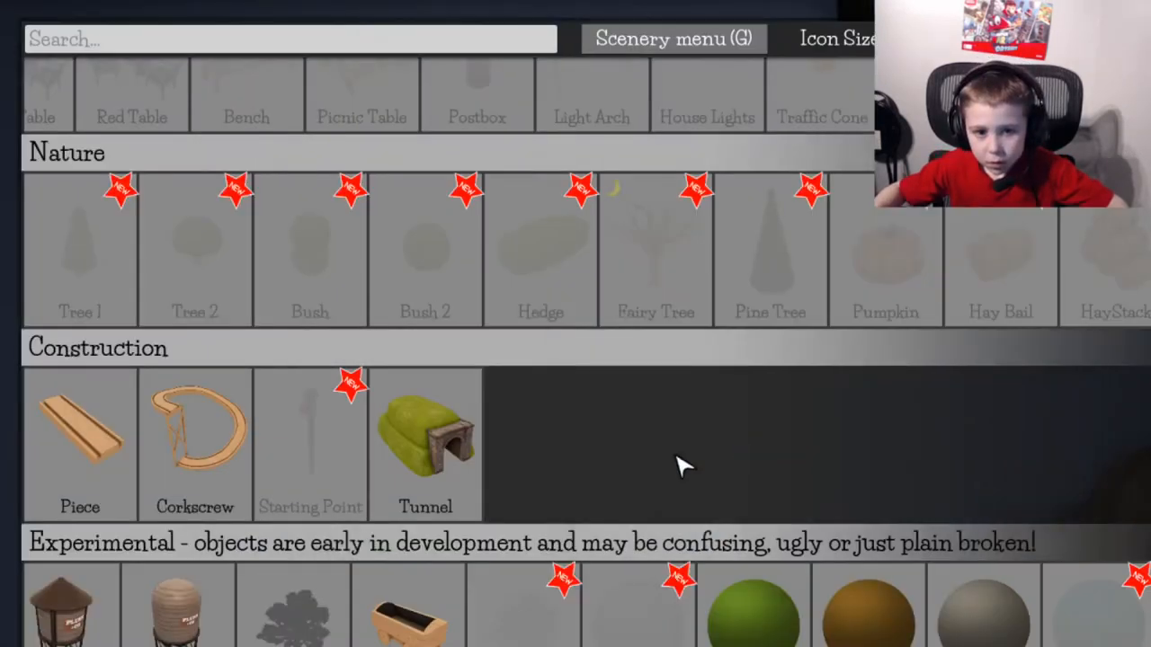
# Pick the Tunnel piece from the Construction section for placement
pyautogui.click(425, 440)
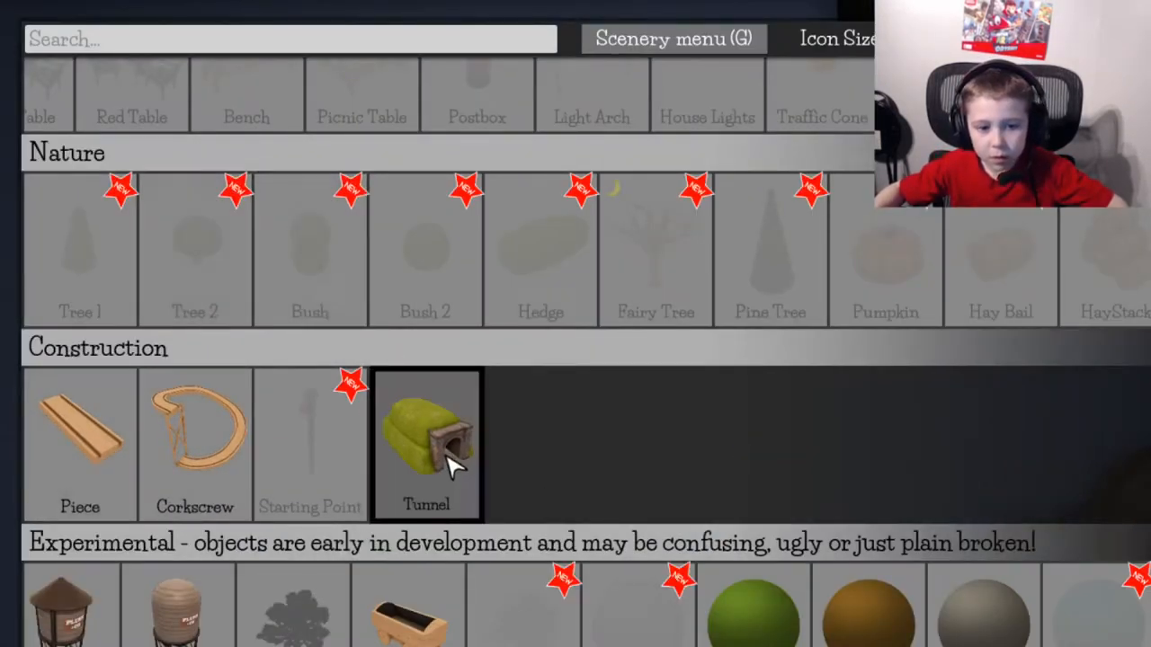
pyautogui.click(425, 441)
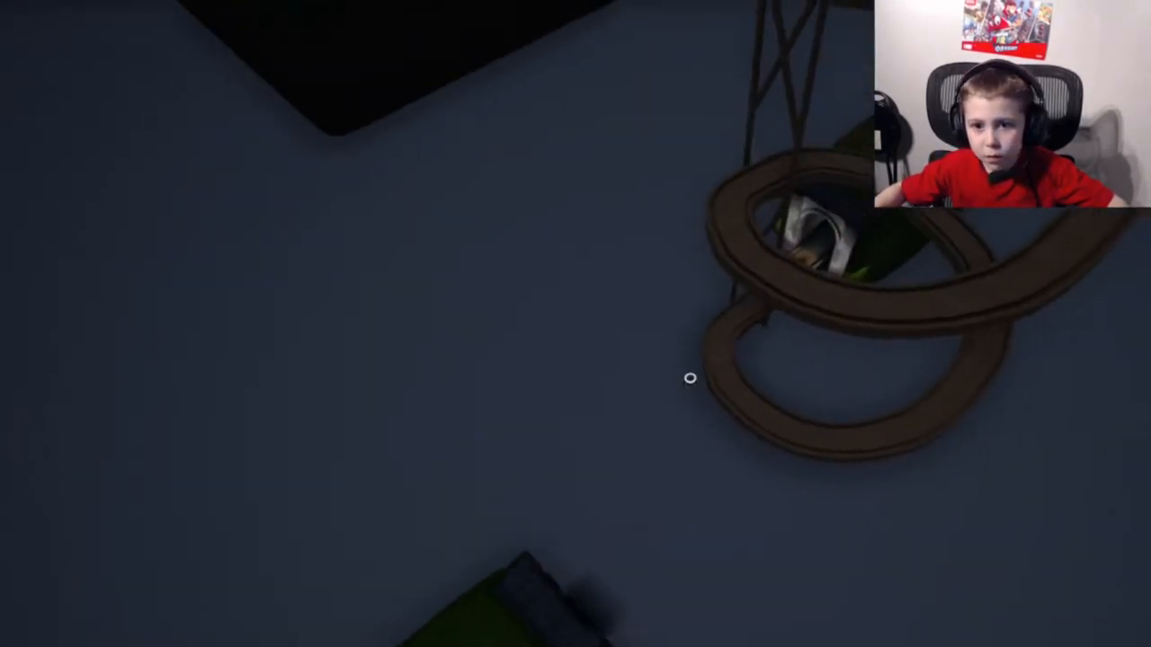